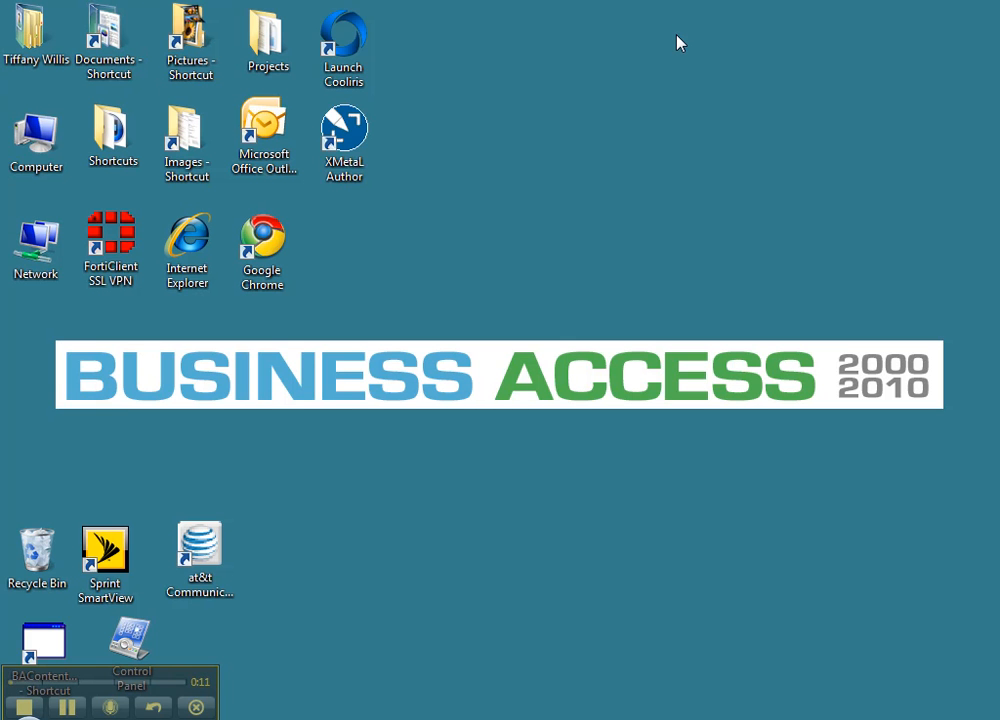
mouse_move(666, 48)
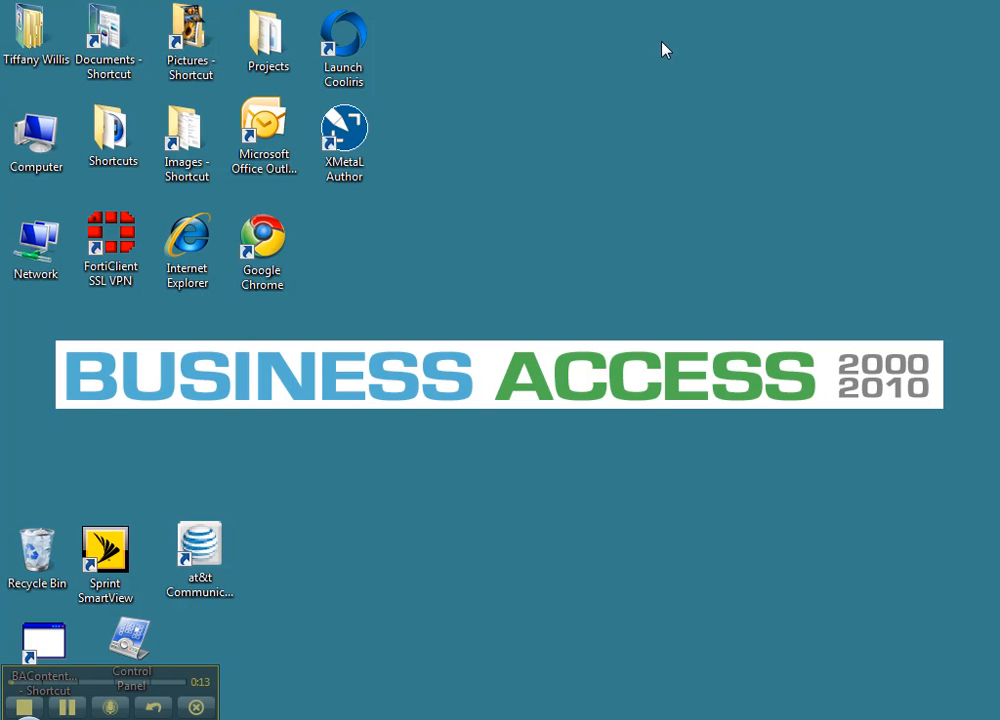
mouse_move(536, 132)
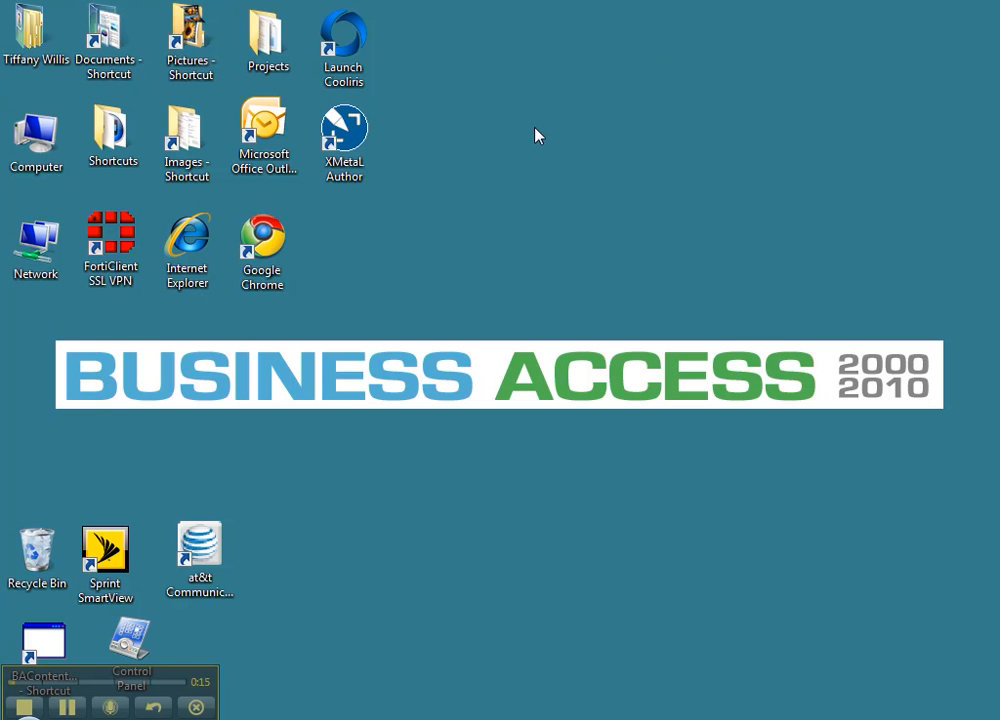
Create a new desktop folder and name it 'My PIcs'
right_click(538, 132)
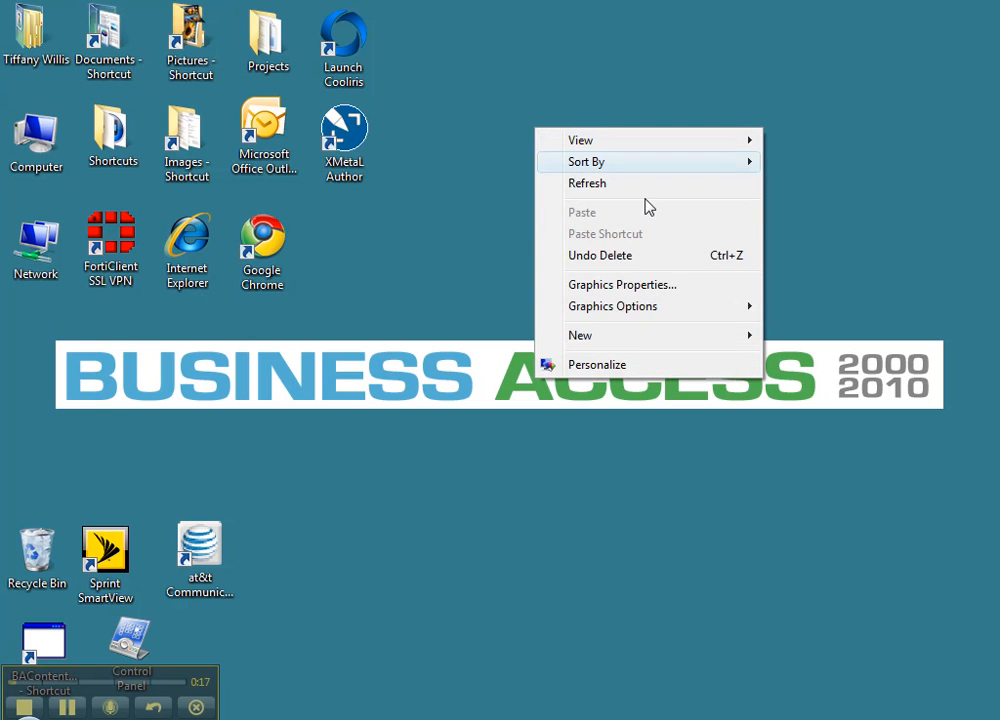
left_click(580, 336)
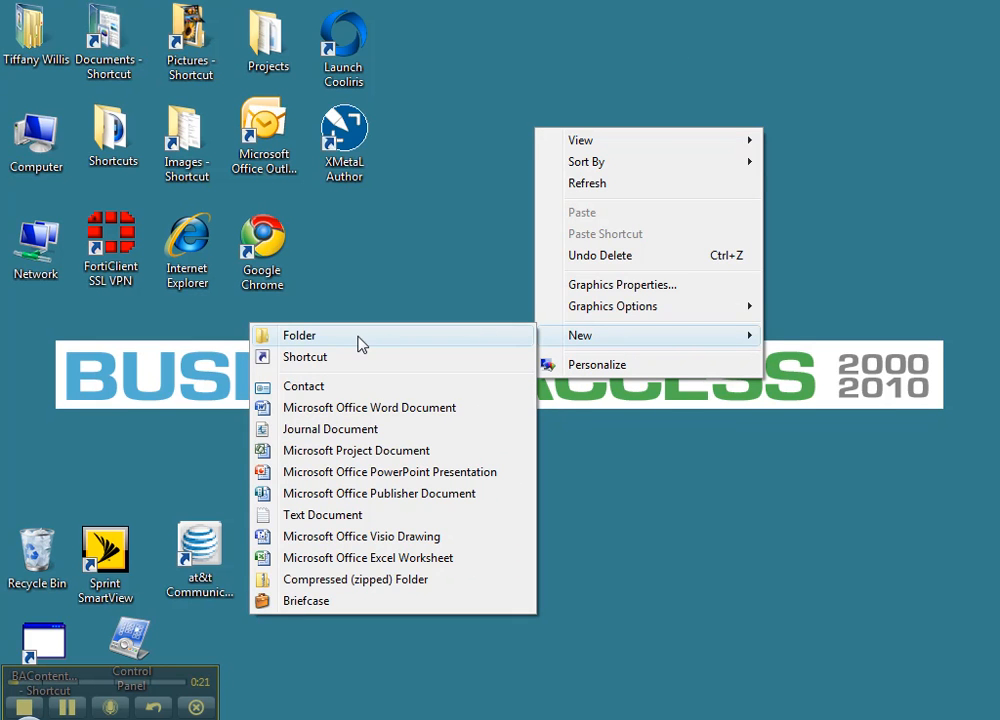
left_click(300, 336)
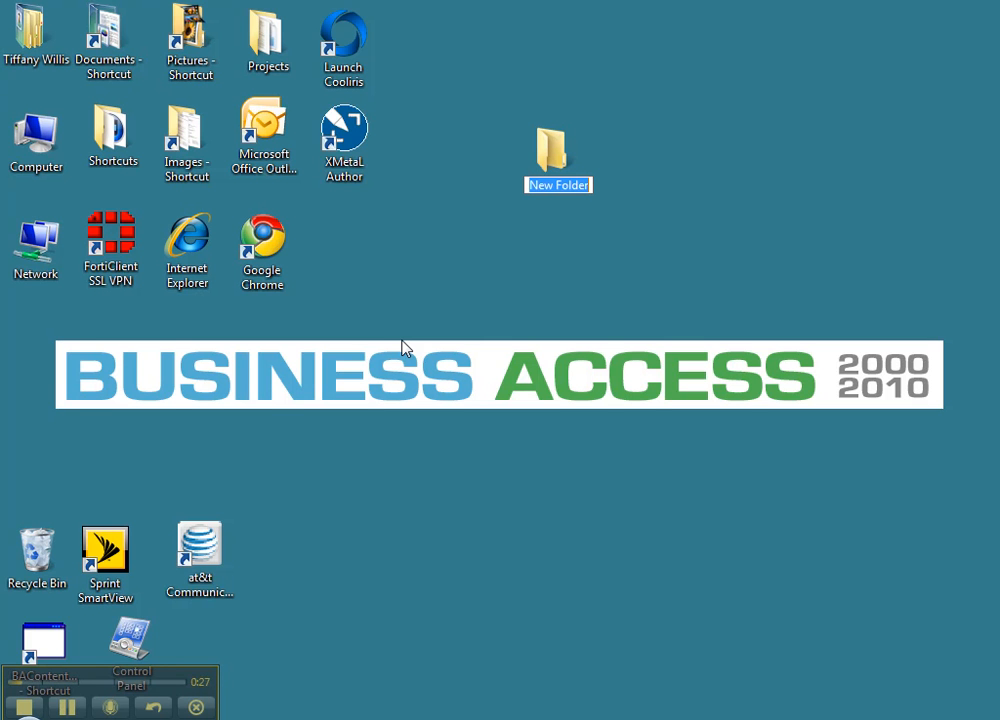
type("M")
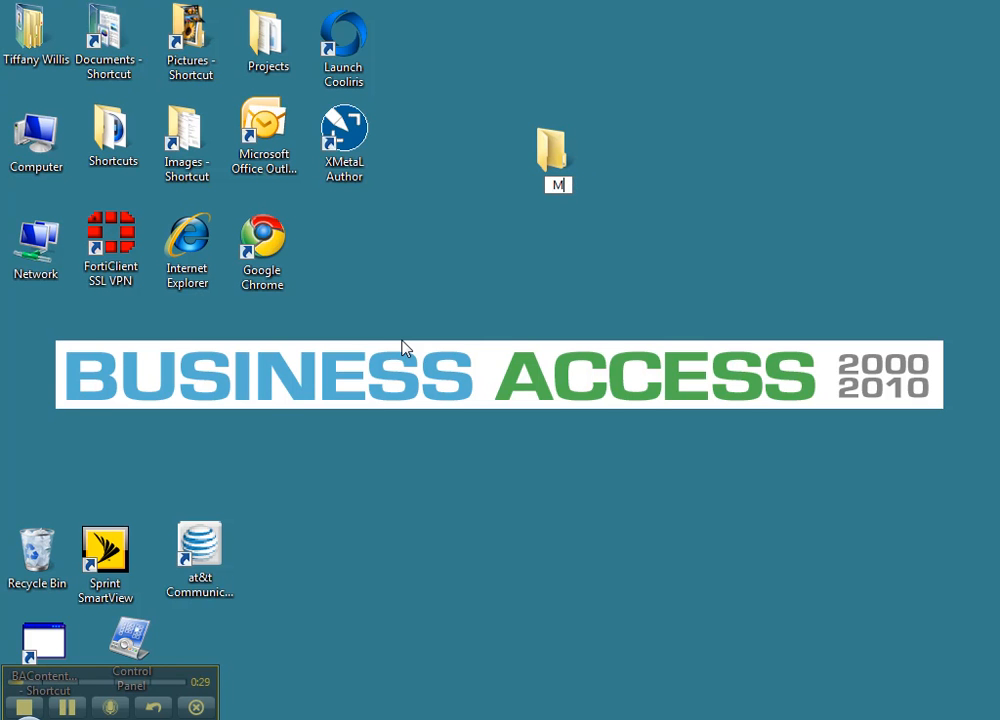
type("My PIcs")
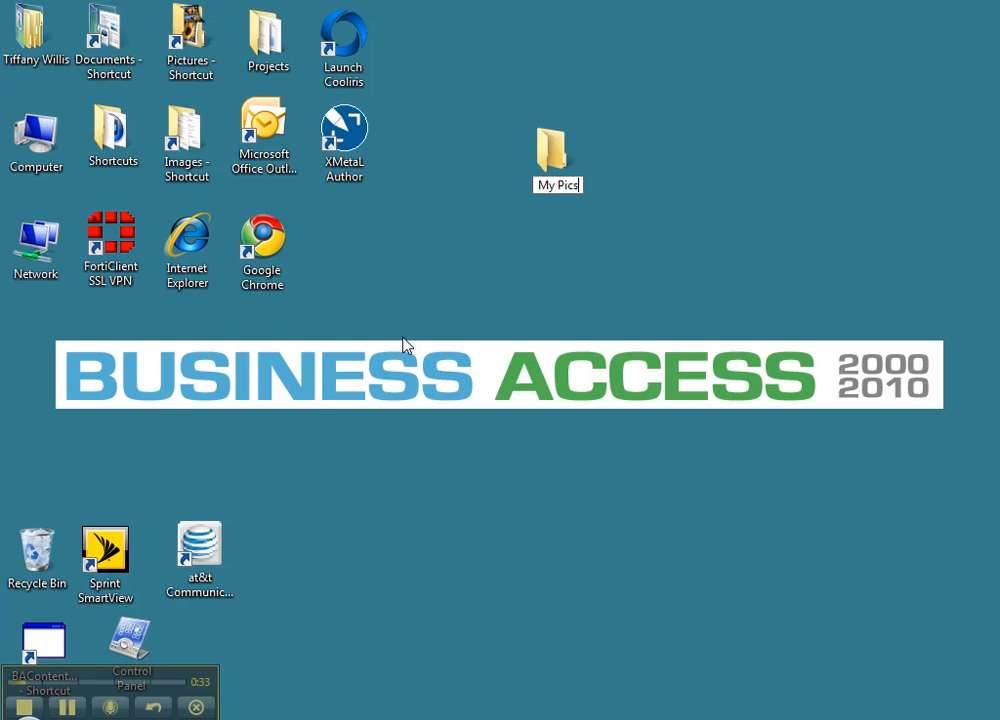
left_click(556, 148)
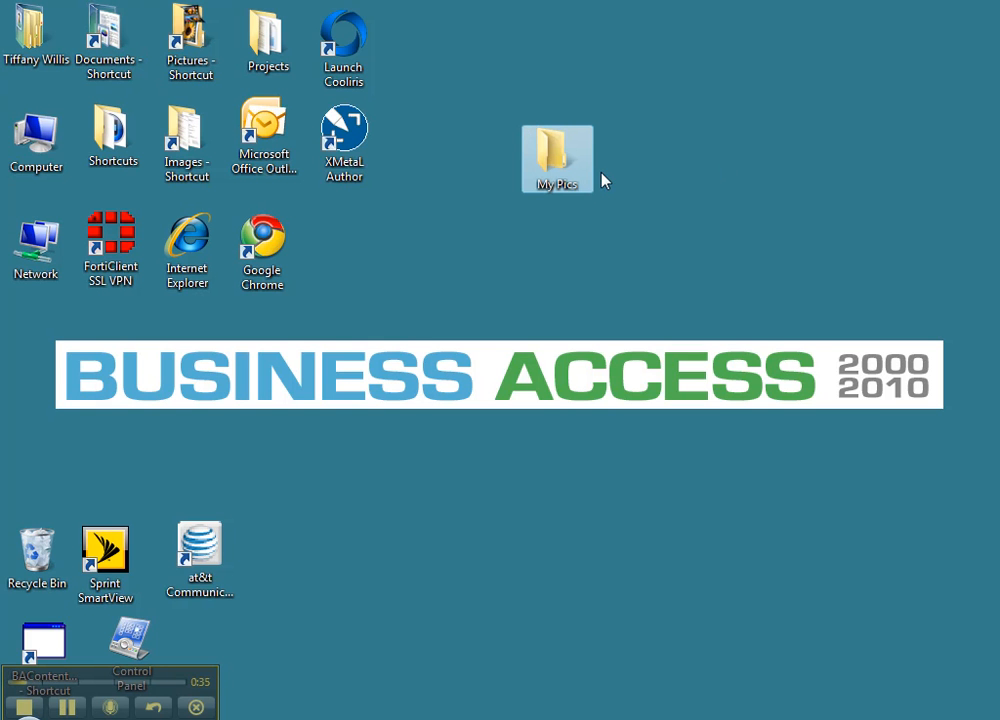
mouse_move(578, 198)
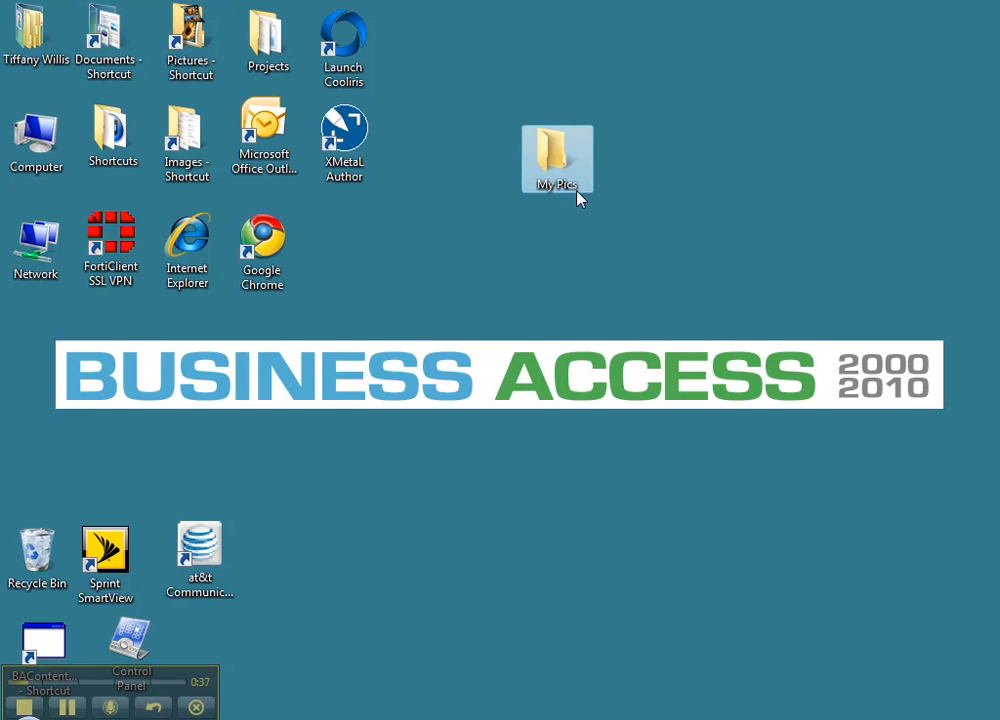
Start renaming the folder to correct its name to 'My Pics'
right_click(556, 158)
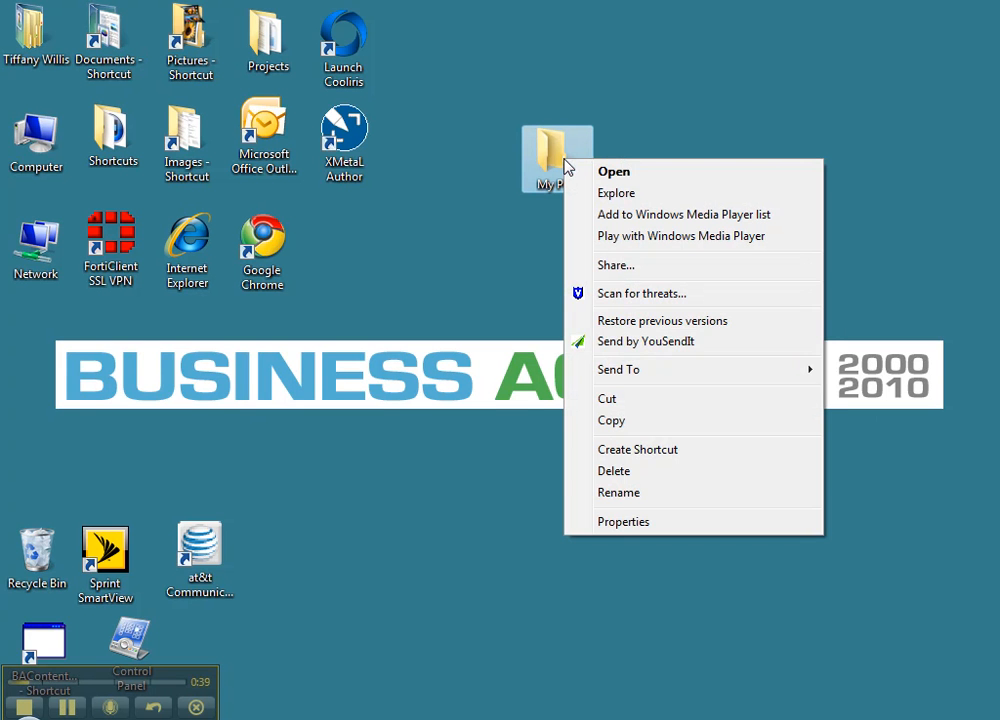
mouse_move(618, 492)
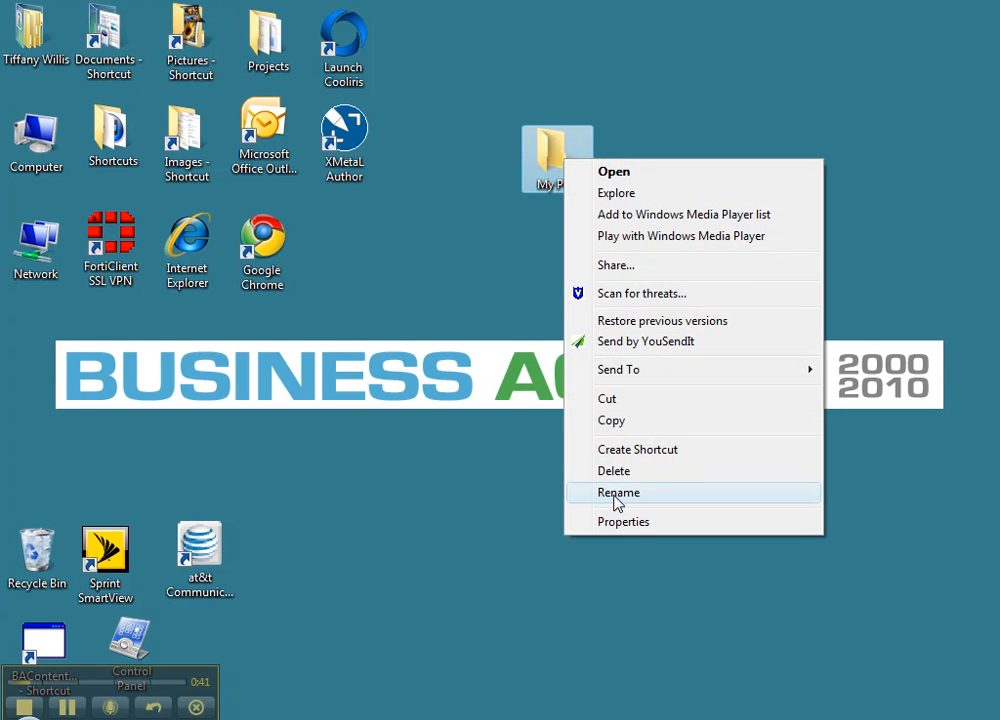
left_click(618, 492)
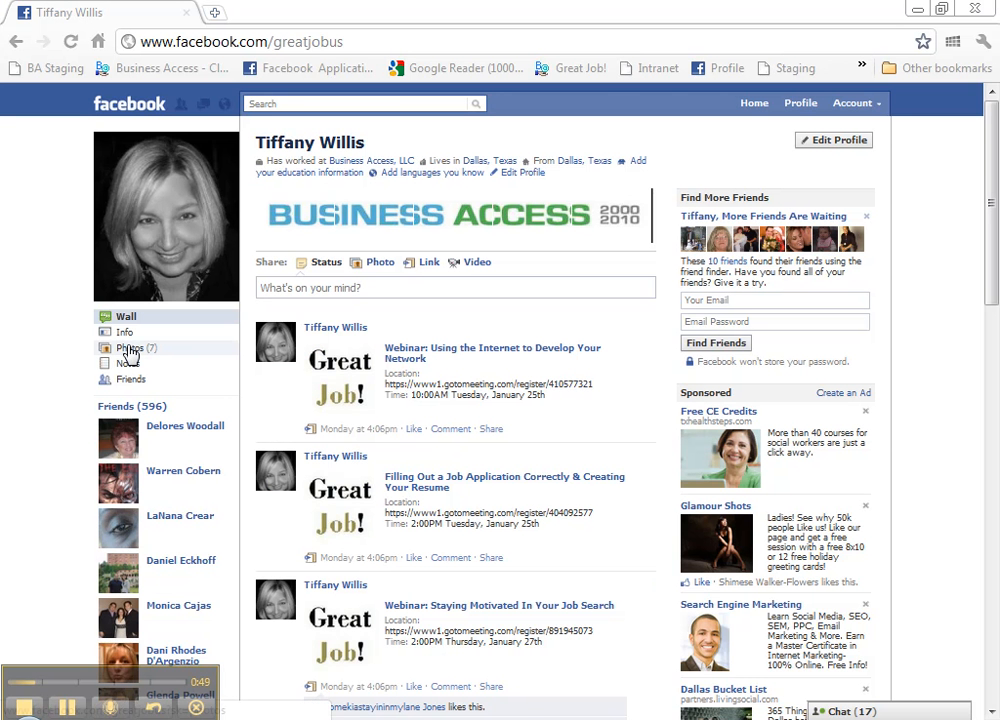
Open the Wall Photos album and view the photo of the woman holding a mug
left_click(132, 348)
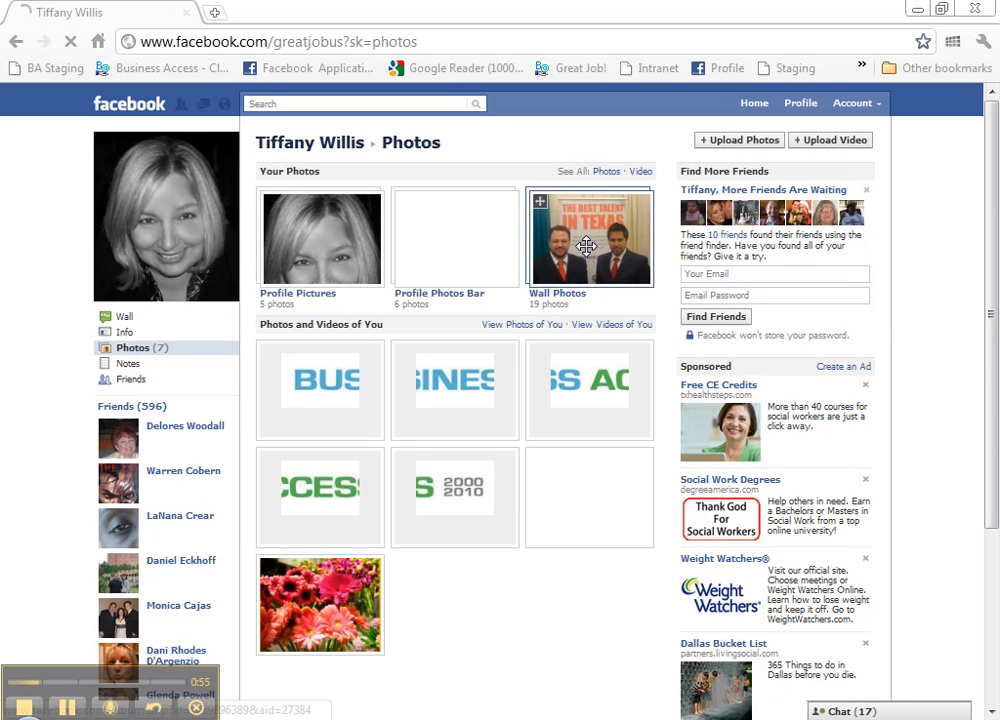
left_click(590, 236)
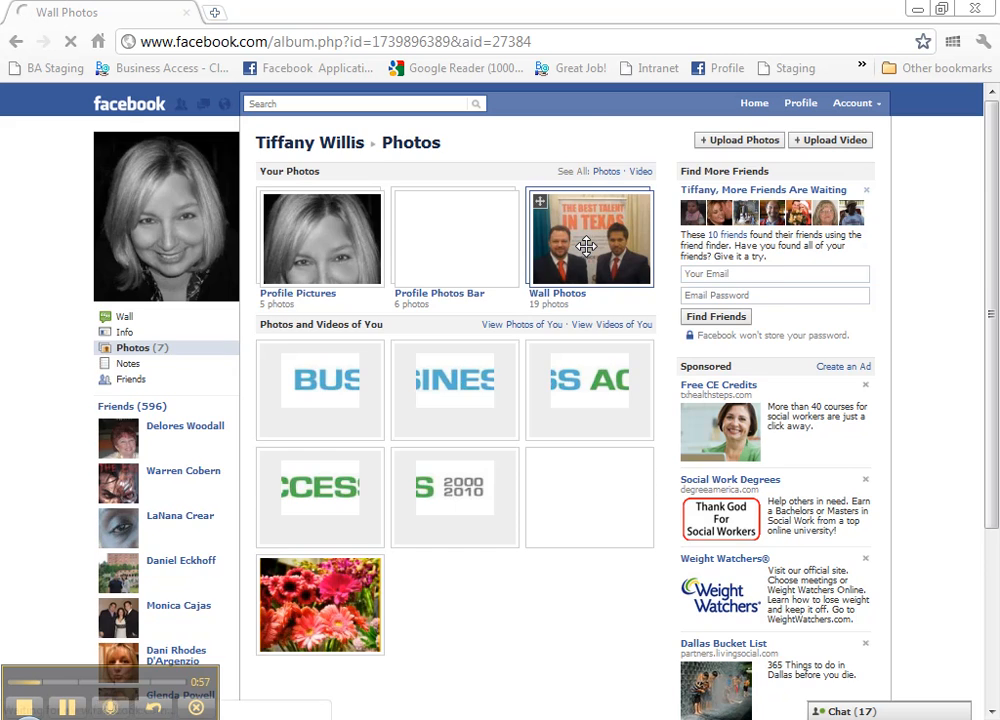
left_click(590, 236)
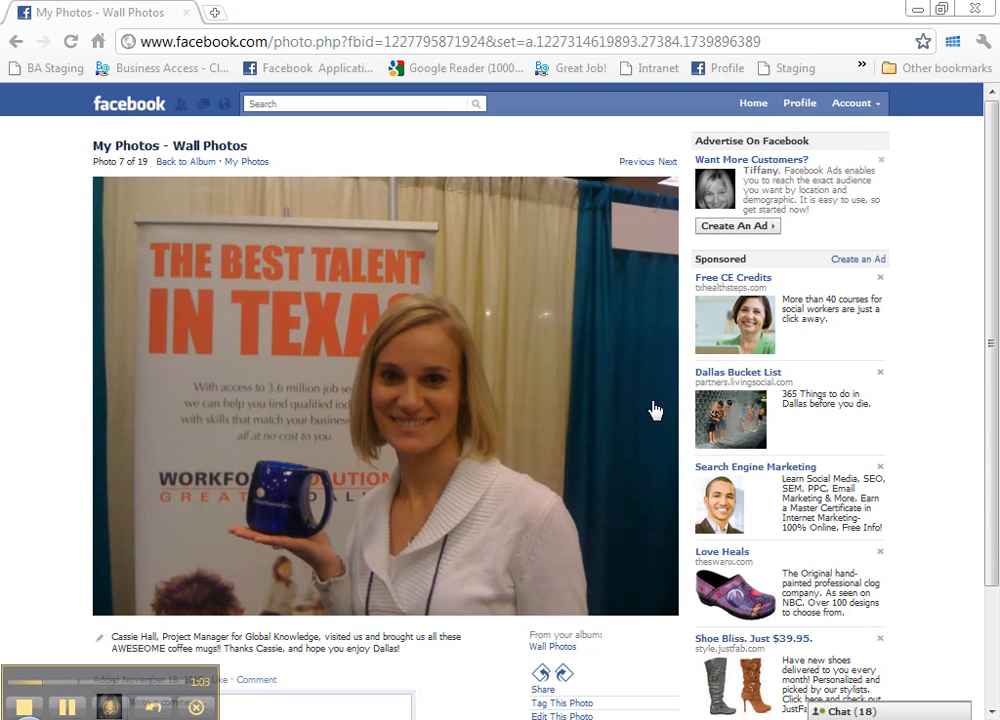
mouse_move(340, 356)
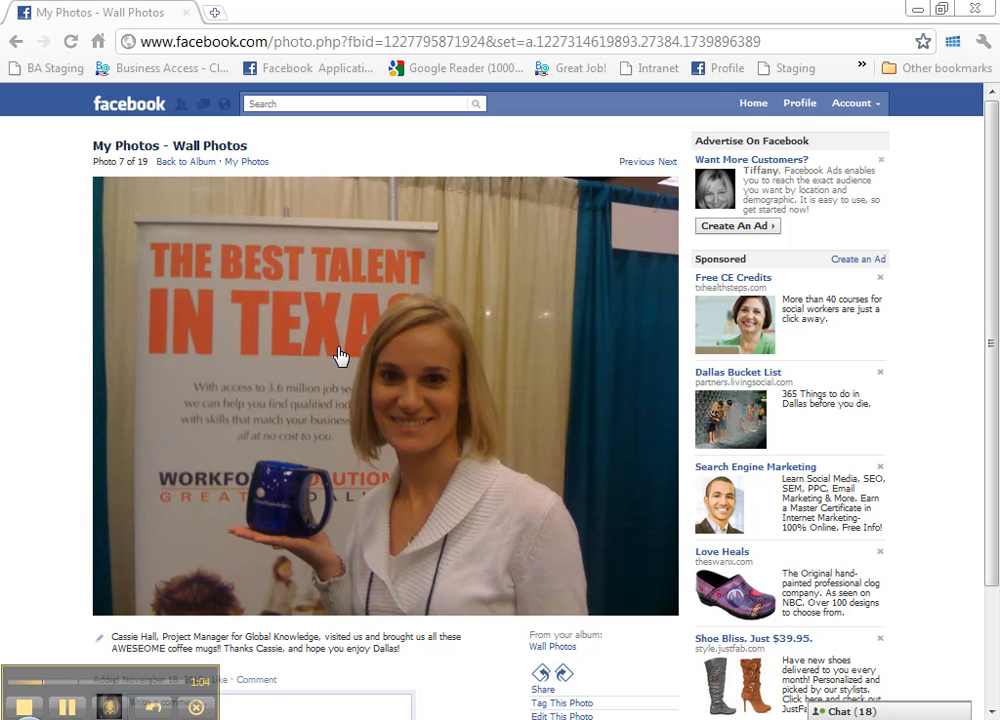
Start saving the photo and choose Desktop > My Pics as the destination
right_click(340, 356)
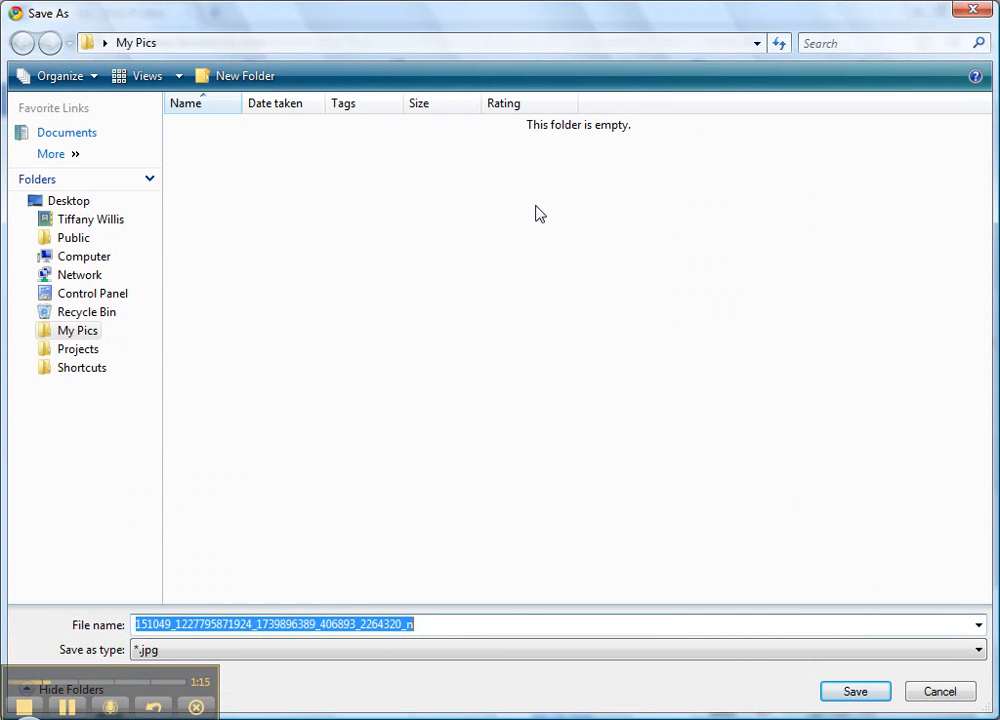
mouse_move(116, 56)
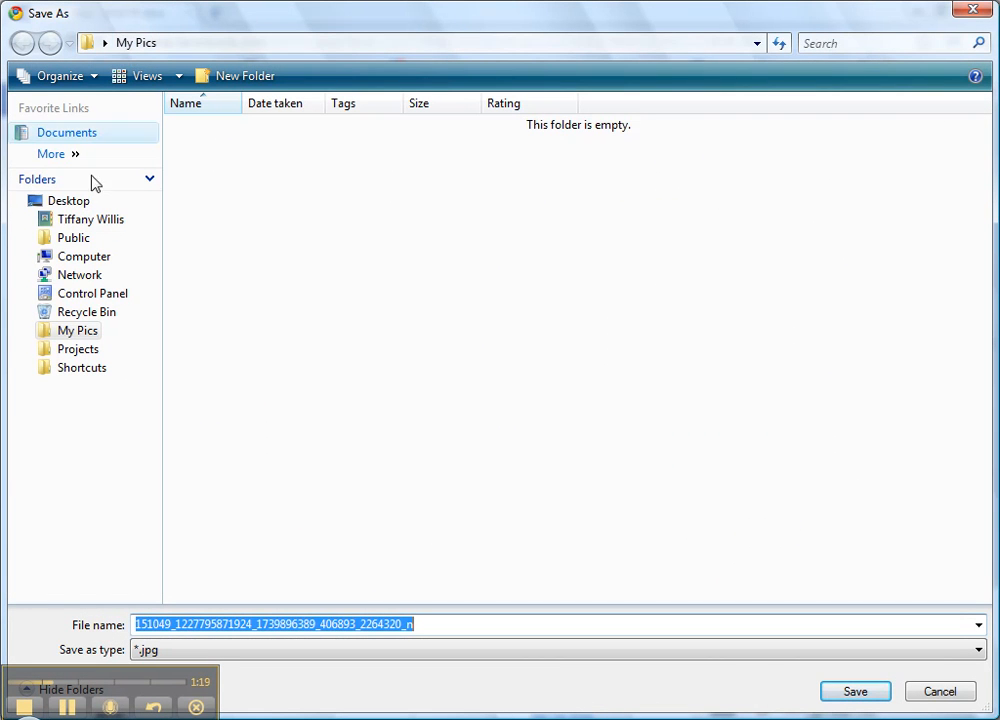
left_click(68, 200)
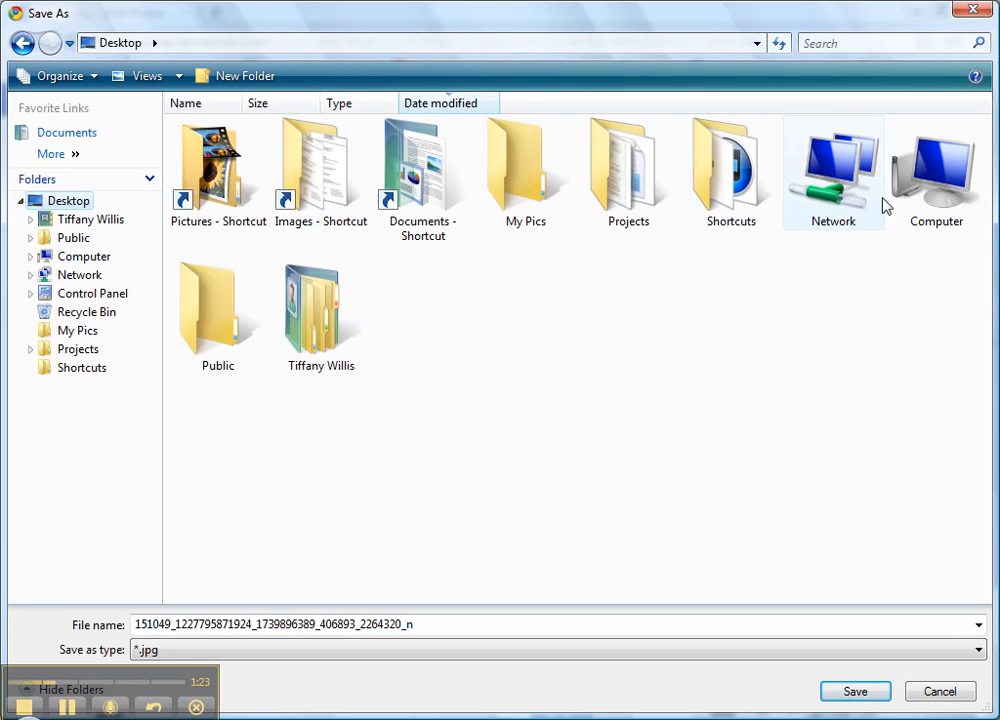
left_click(524, 170)
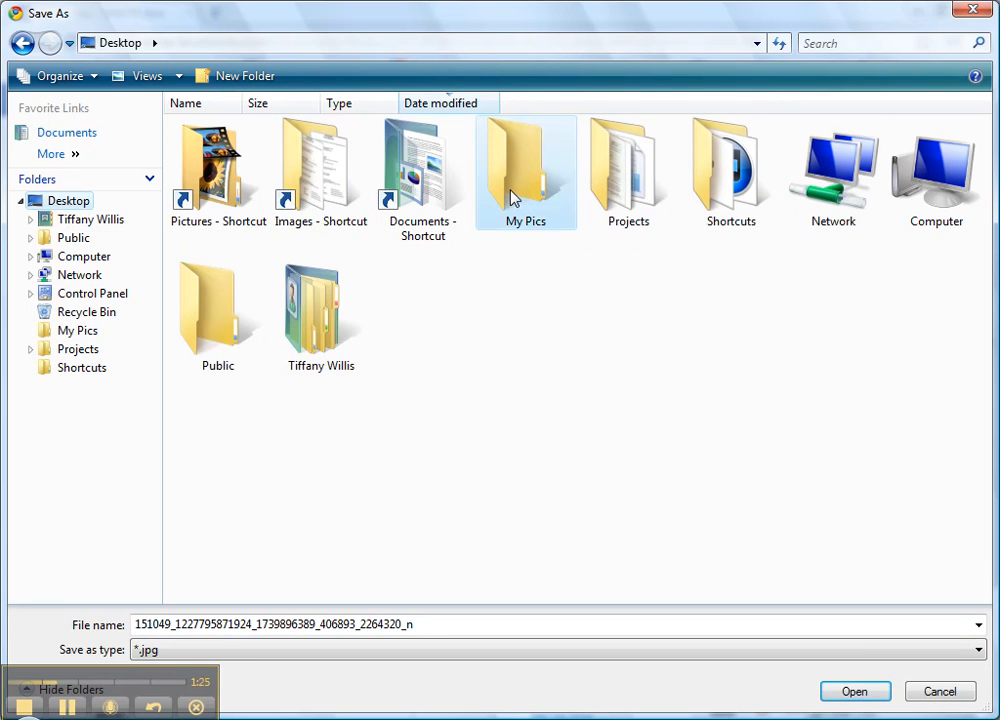
double_click(524, 170)
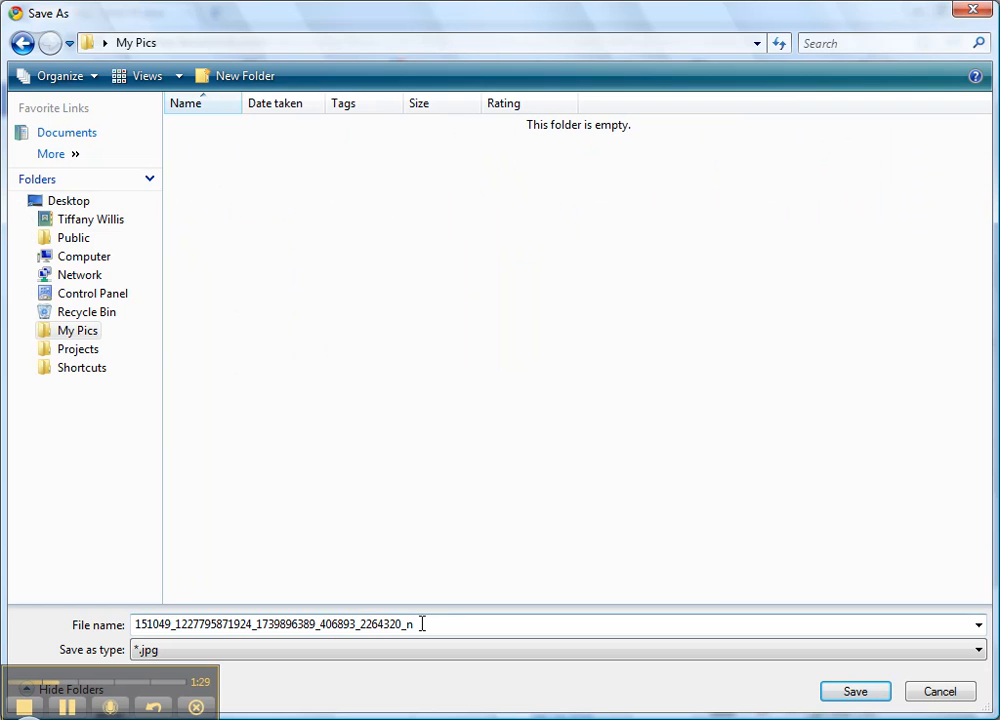
Save the photo into My Pics under the file name 'Nice Lady'
triple_click(276, 624)
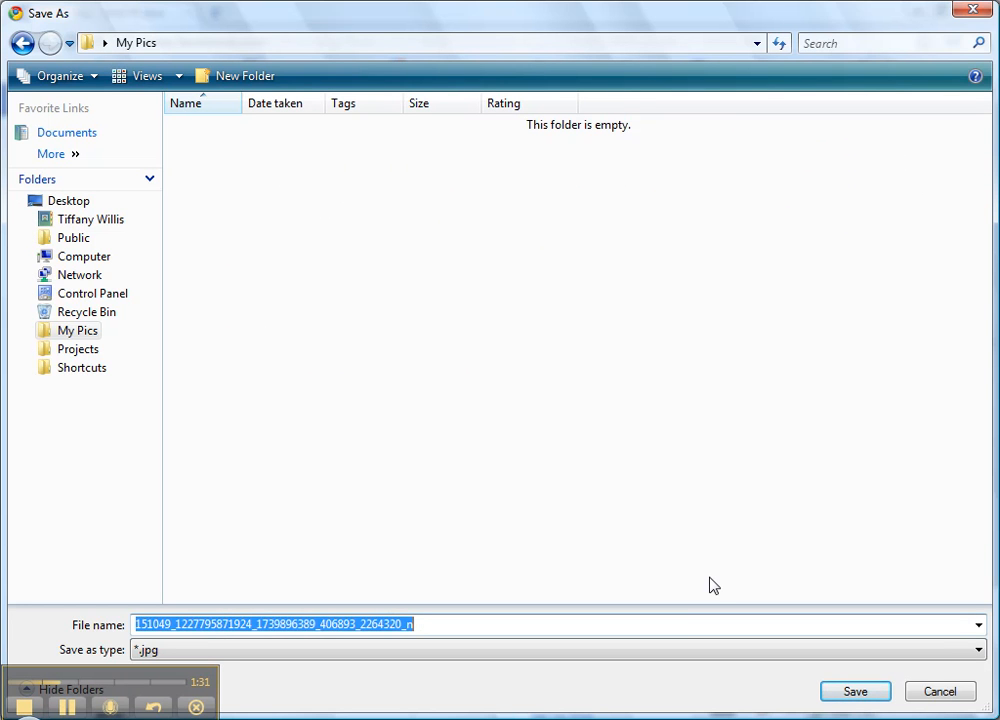
type("Nice")
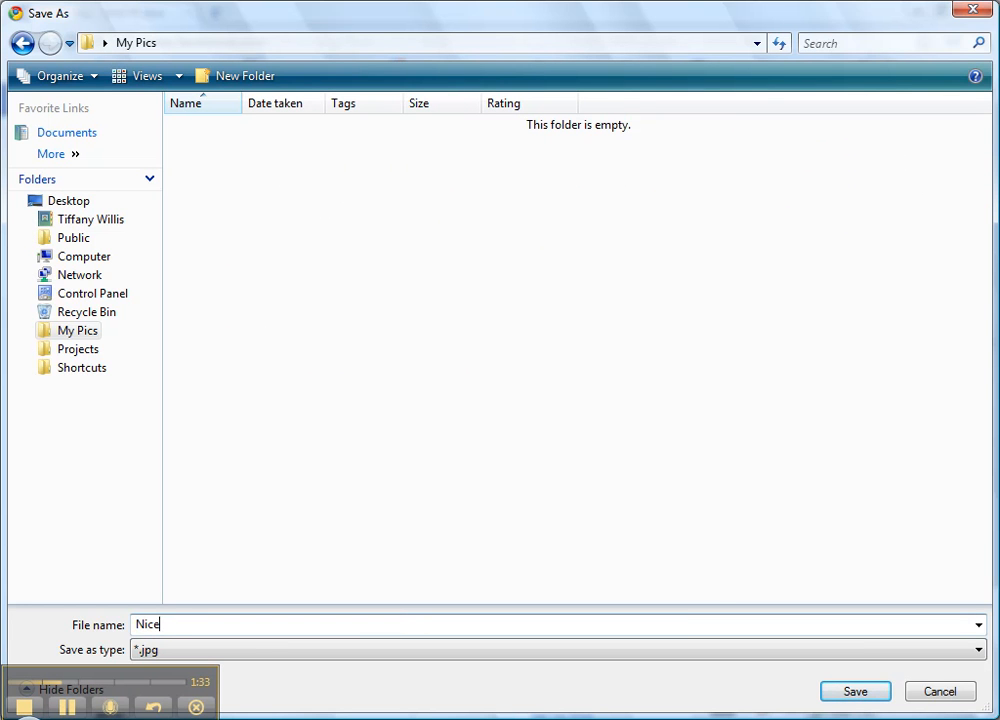
type("Lady")
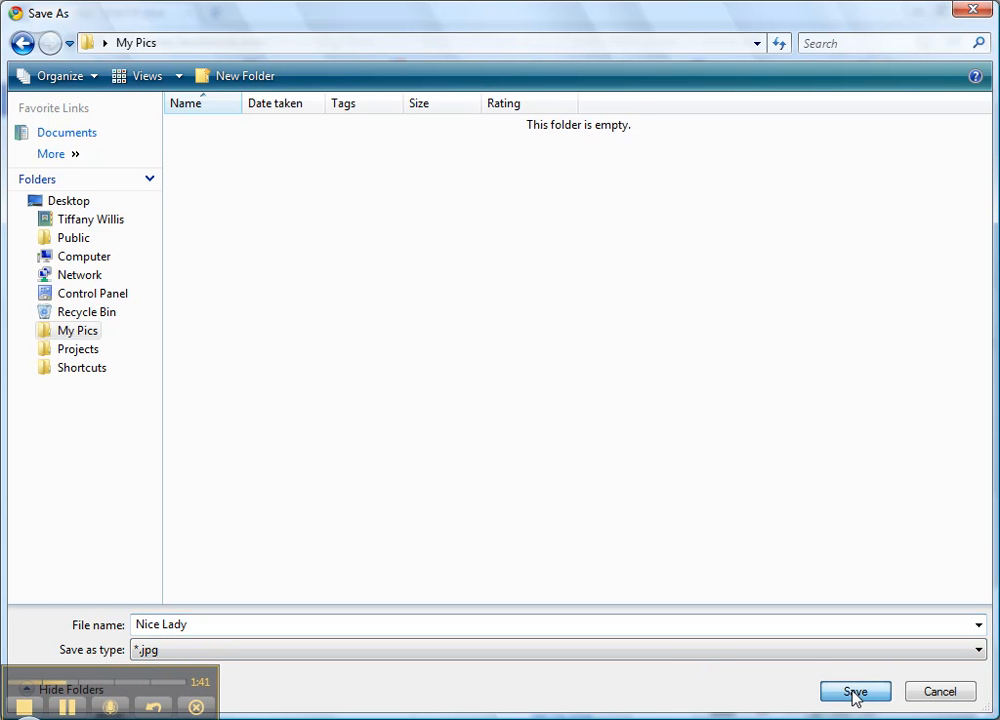
left_click(854, 692)
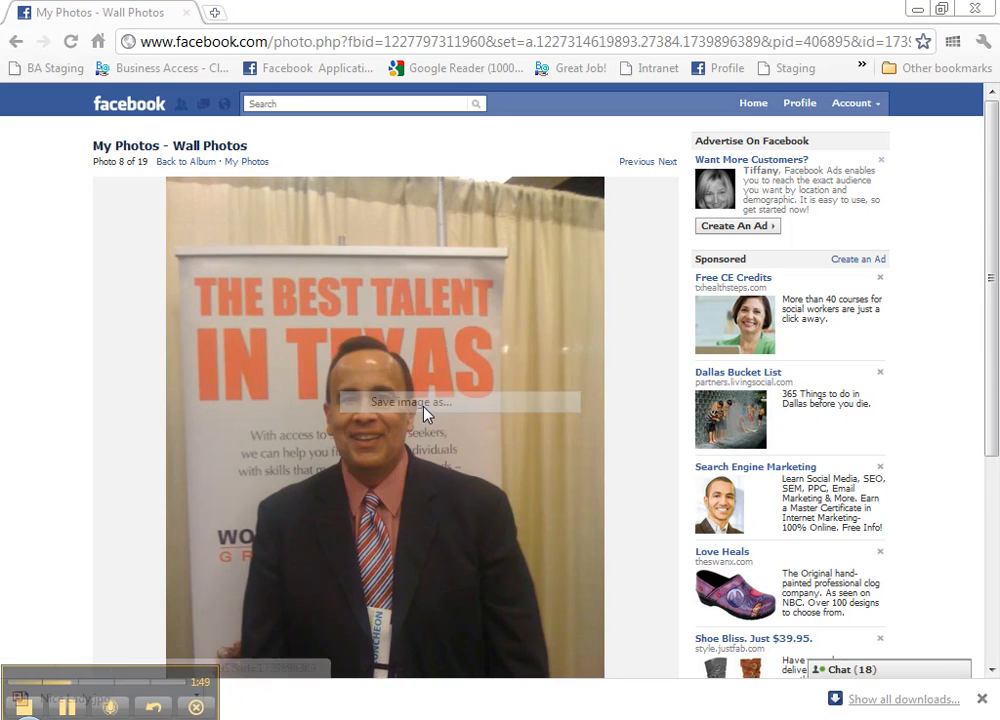
Save the man's photo with the file name 'Gentleman'
left_click(408, 400)
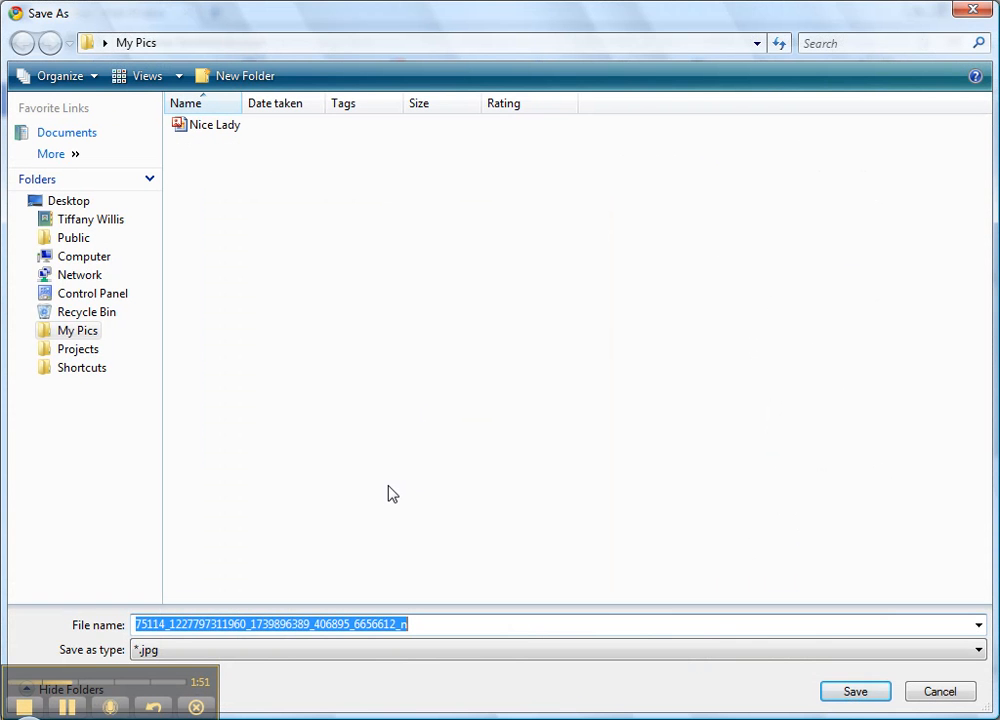
type("Gent")
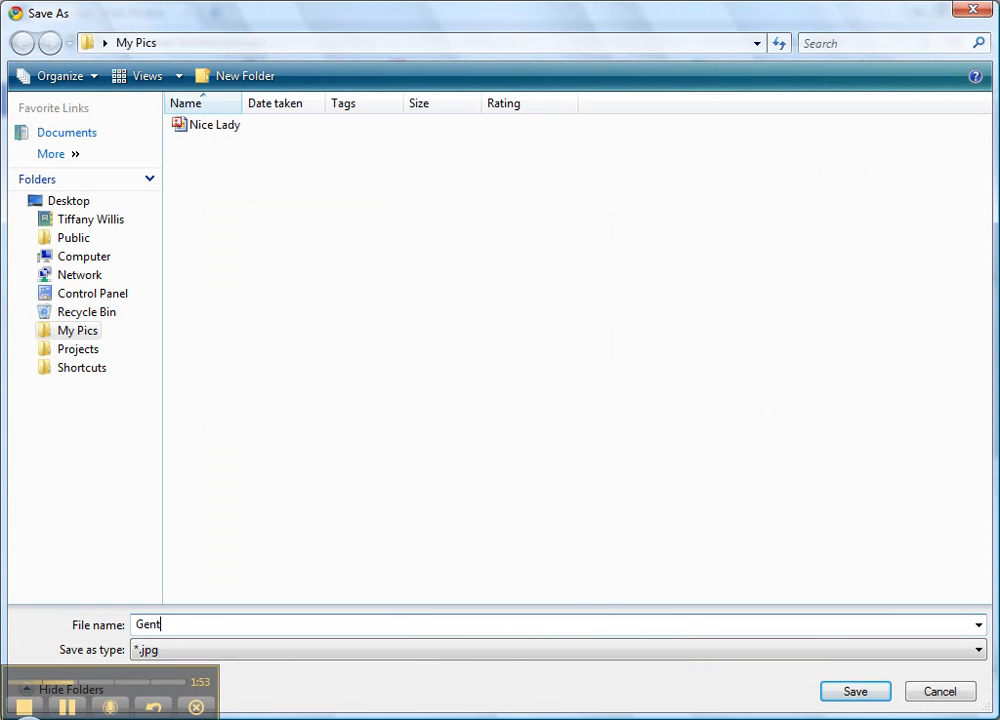
type("leman")
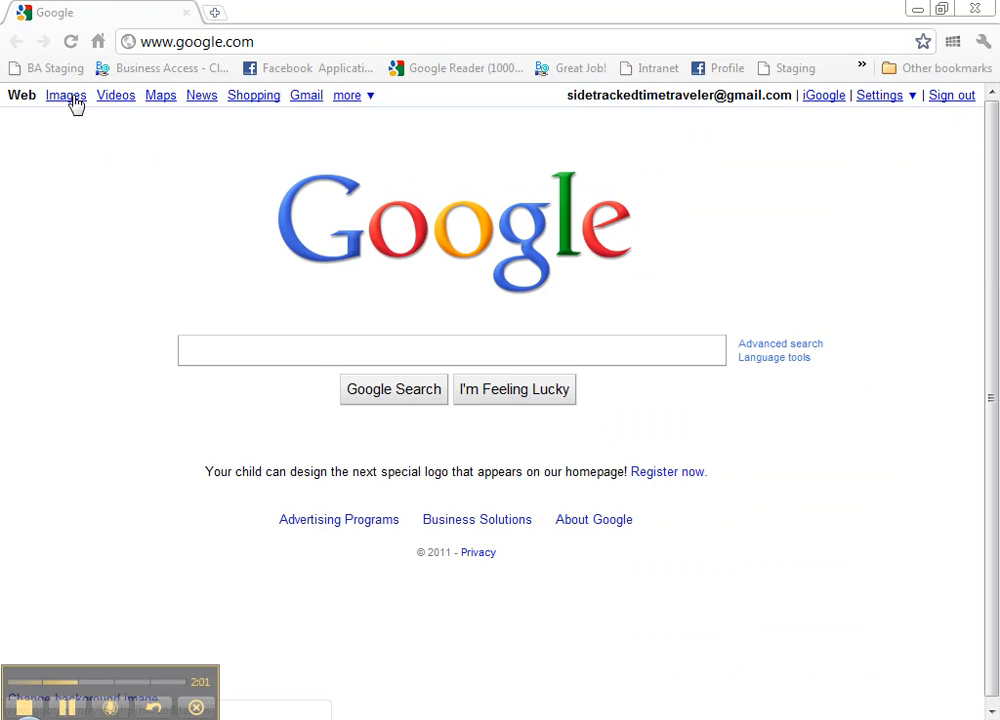
Run a Google Images search for 'rainbow'
left_click(66, 96)
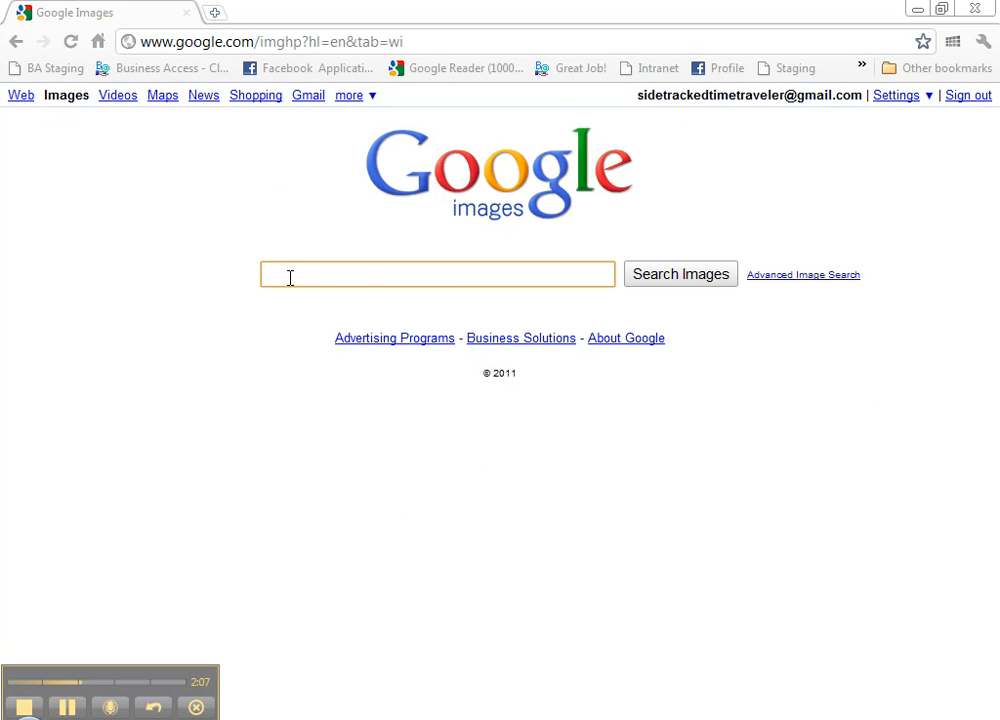
type("rainbow")
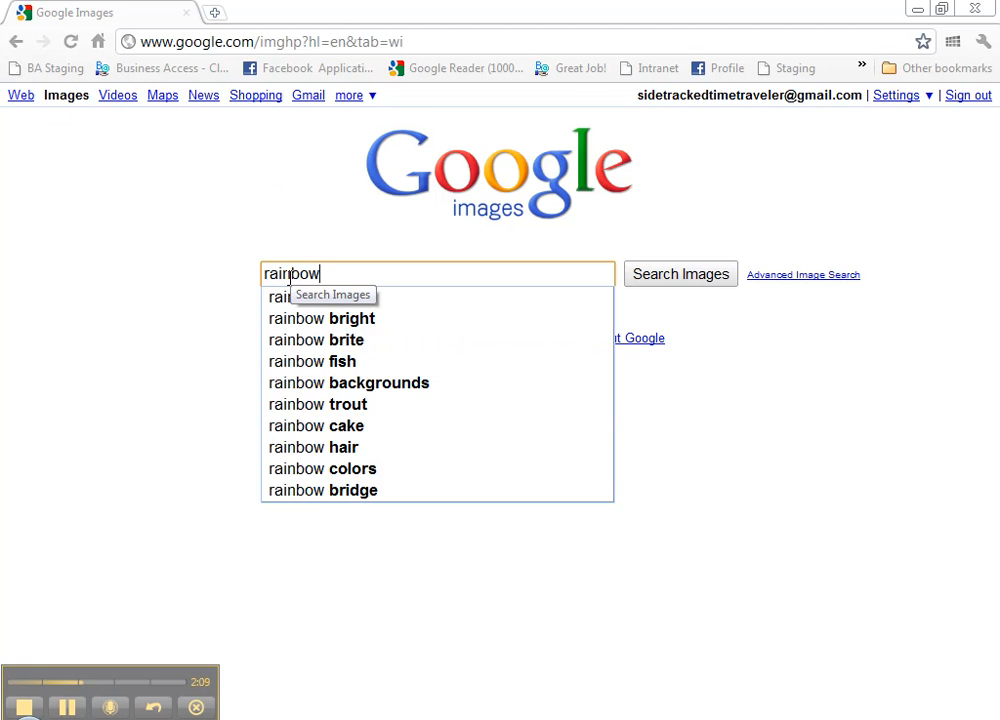
left_click(680, 272)
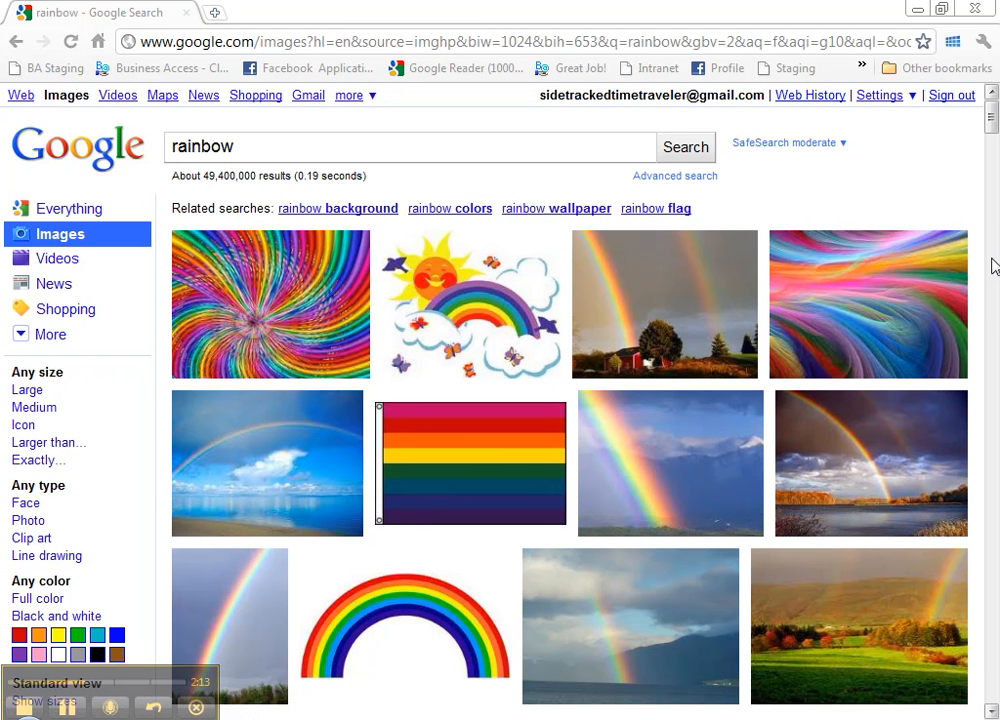
mouse_move(470, 304)
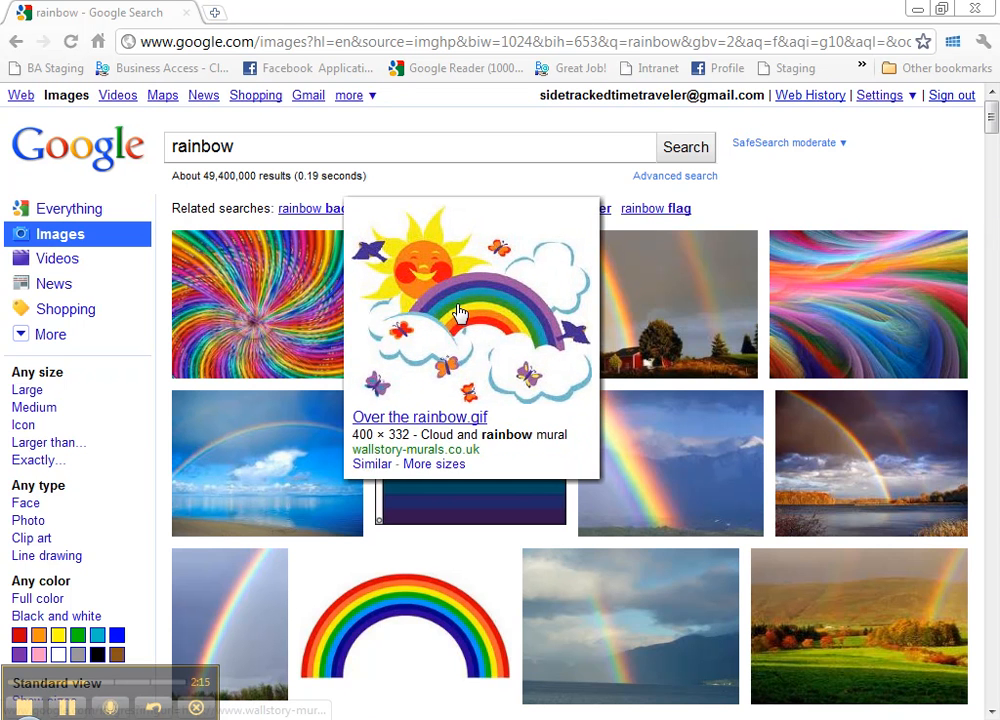
Open the 'Over the rainbow' result and view the cartoon at full size
left_click(470, 310)
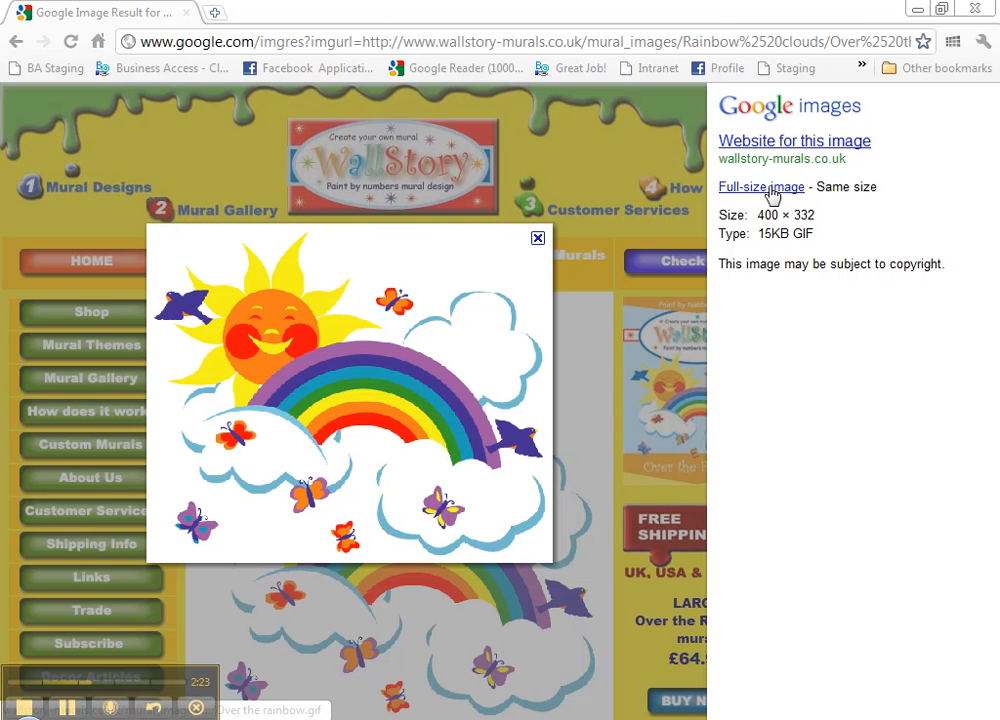
left_click(760, 188)
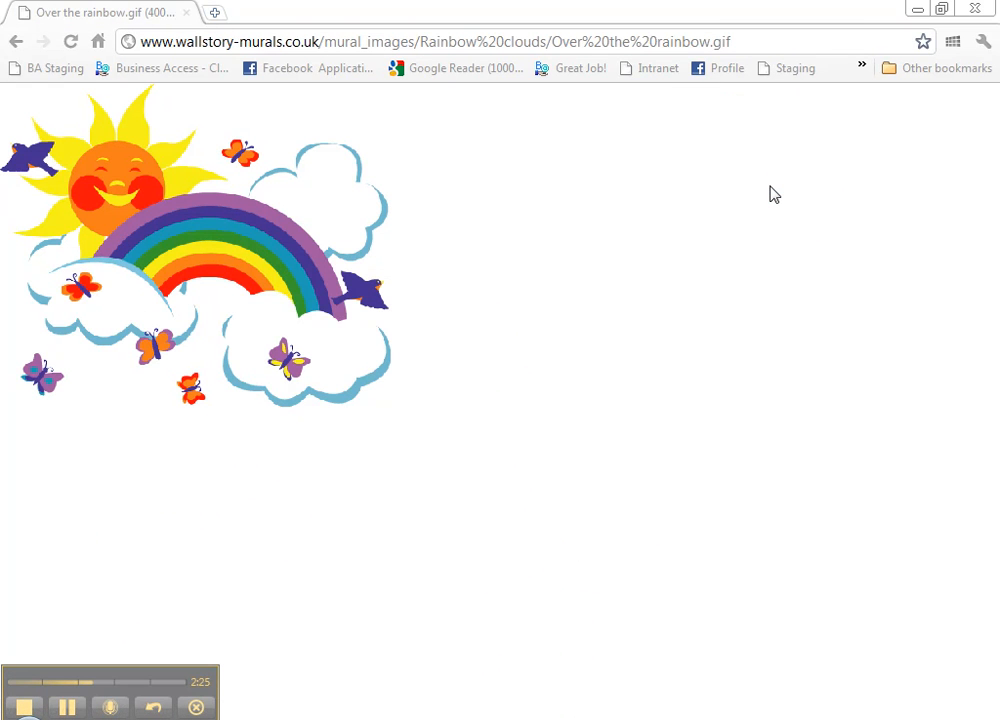
mouse_move(218, 238)
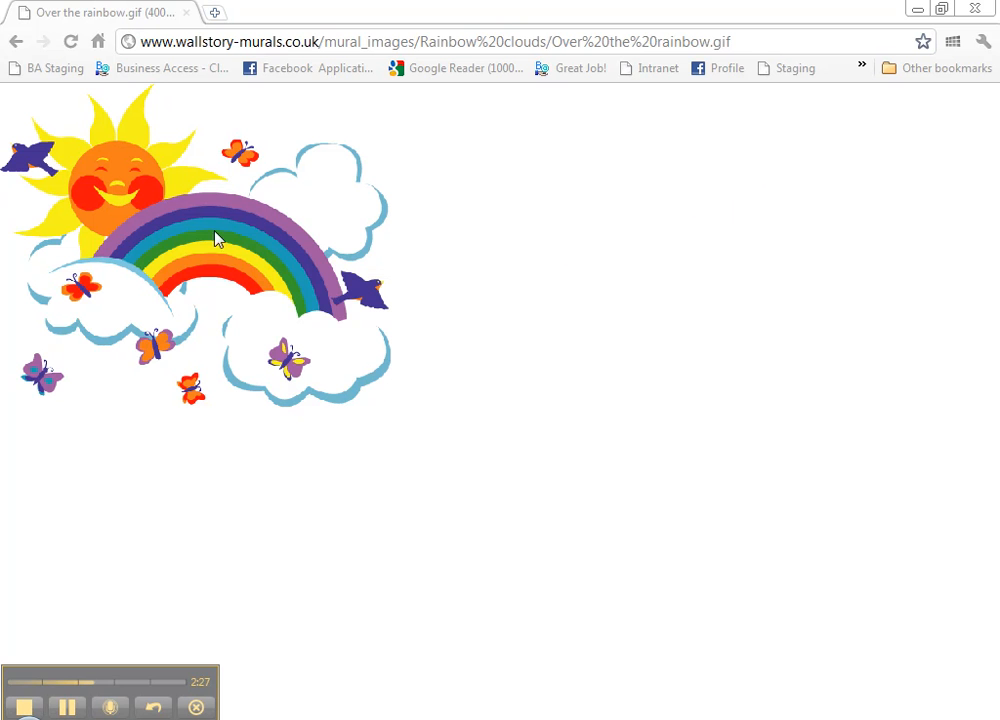
Save the rainbow cartoon into Desktop > My Pics as 'Over the rainbow'
right_click(164, 200)
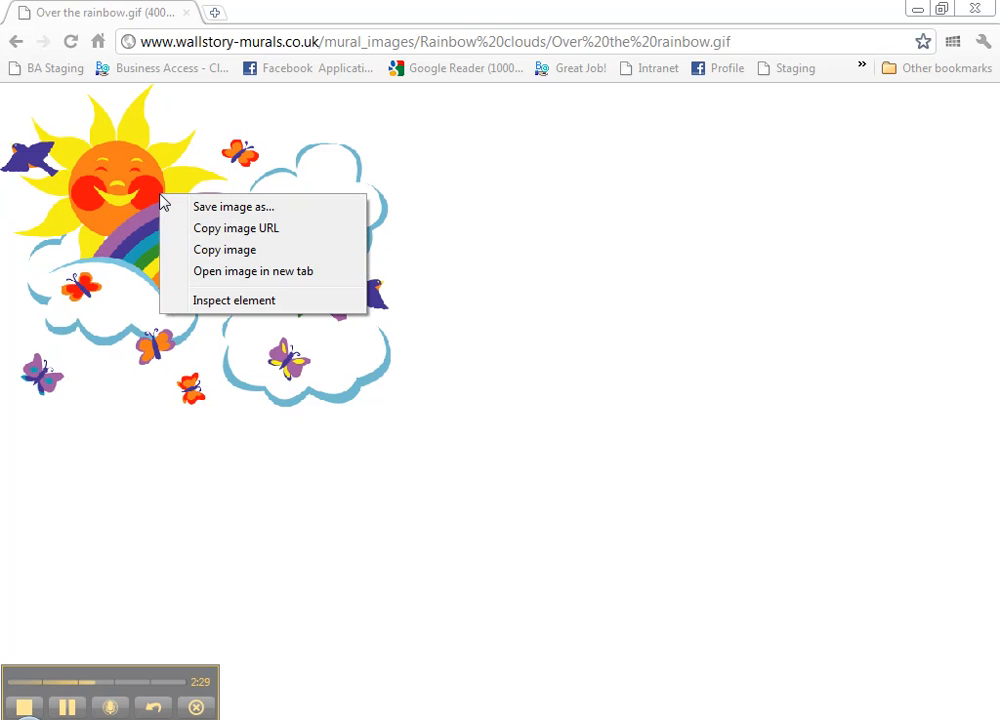
mouse_move(248, 208)
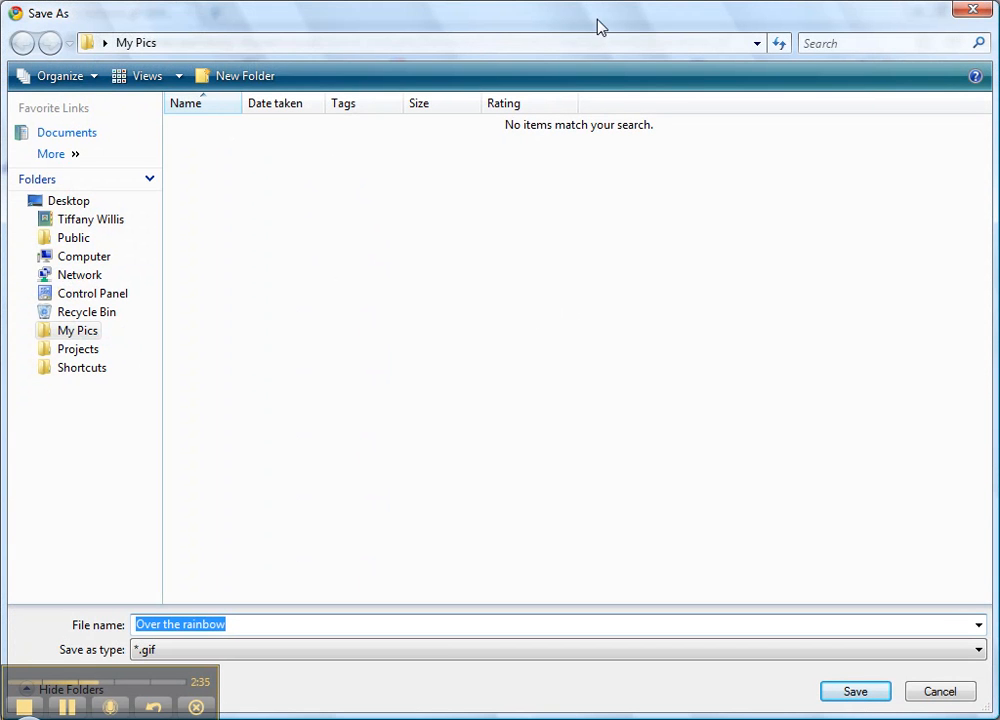
left_click(136, 44)
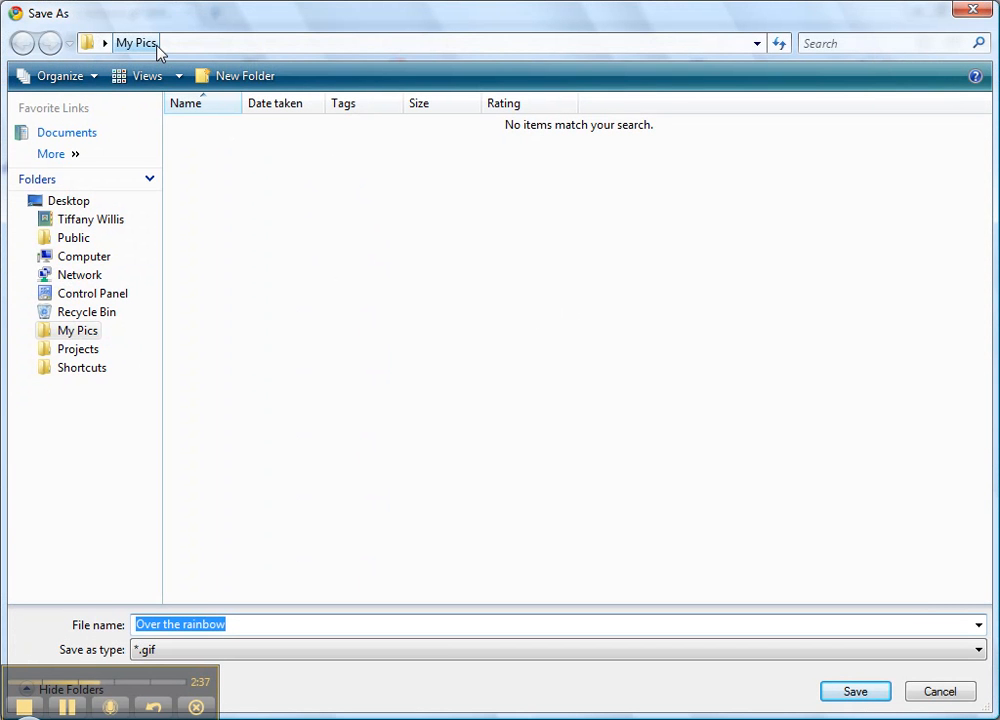
left_click(68, 200)
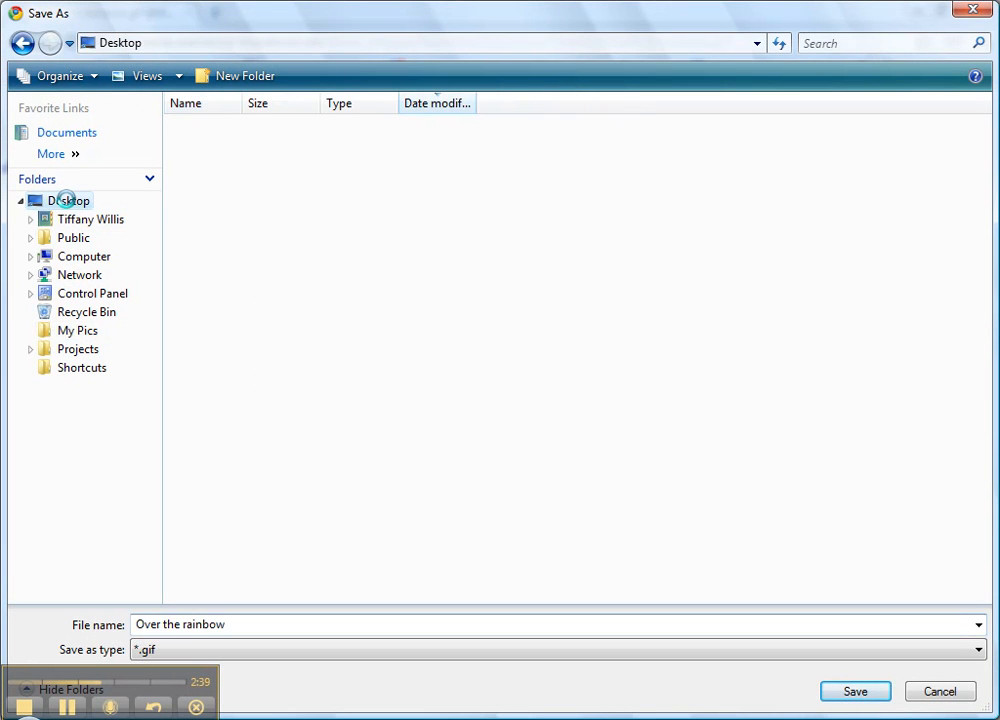
left_click(70, 200)
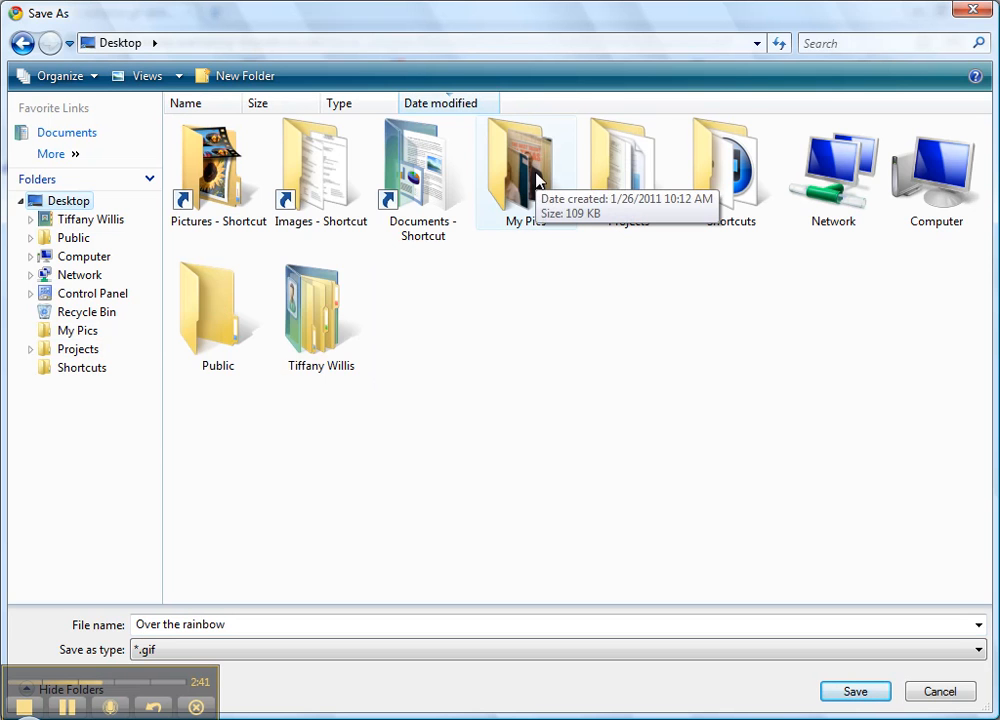
double_click(526, 164)
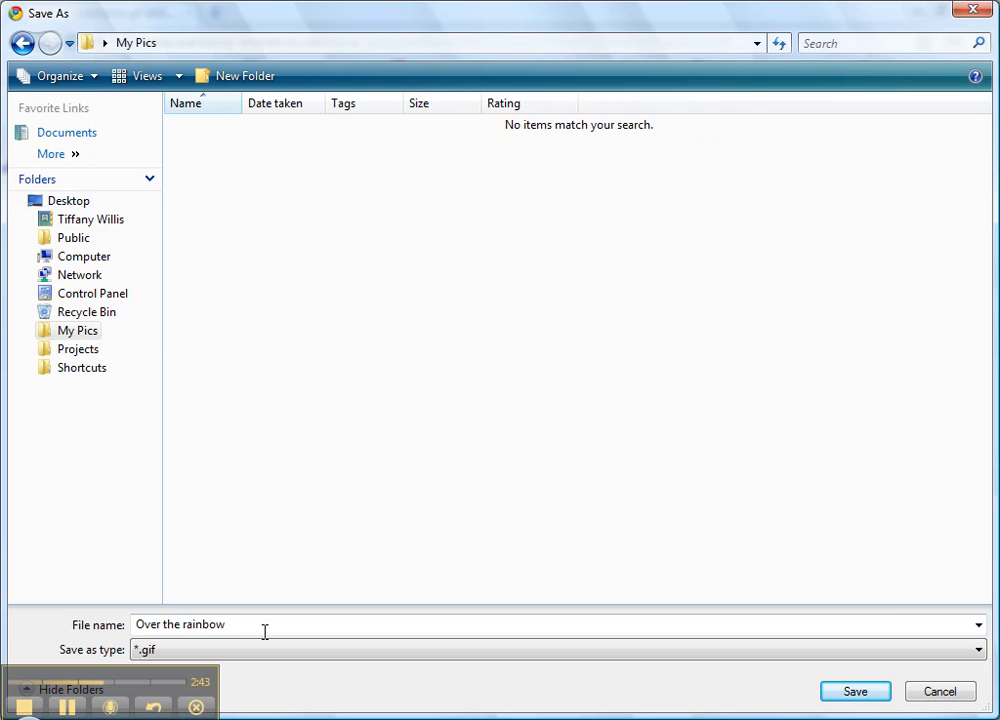
mouse_move(560, 348)
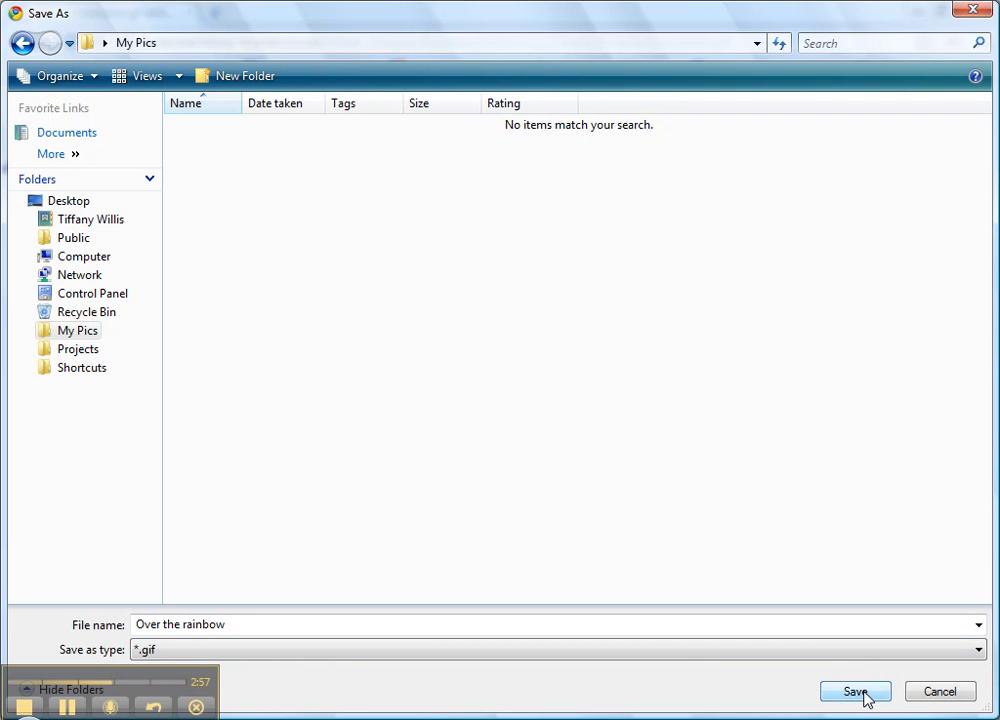
left_click(854, 692)
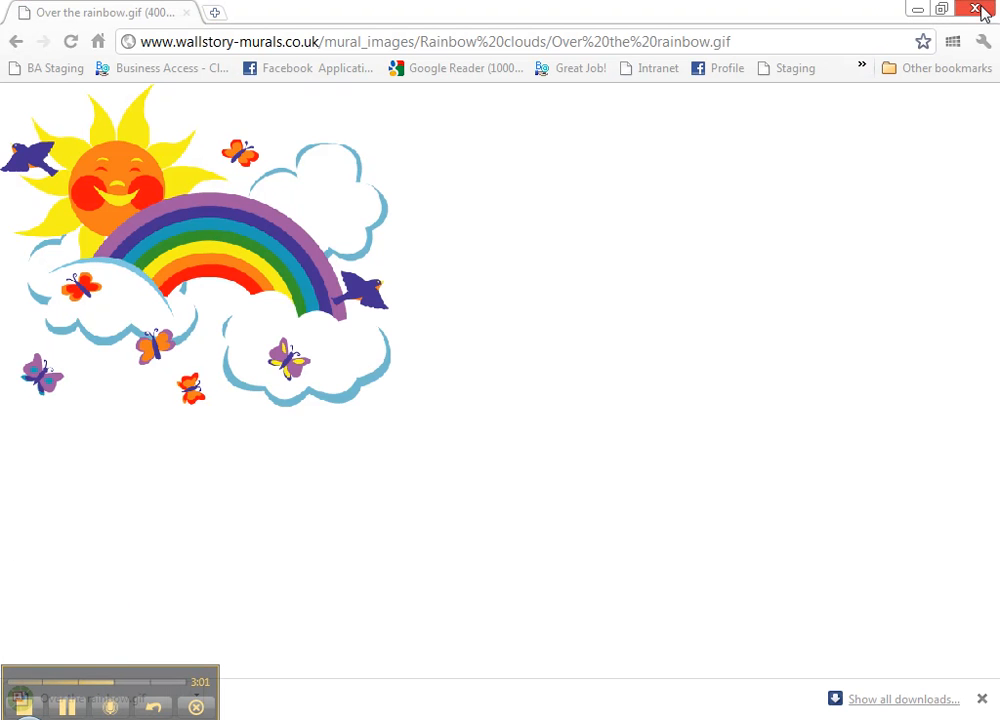
Close the browser and open My Pics to show the three saved pictures
left_click(976, 8)
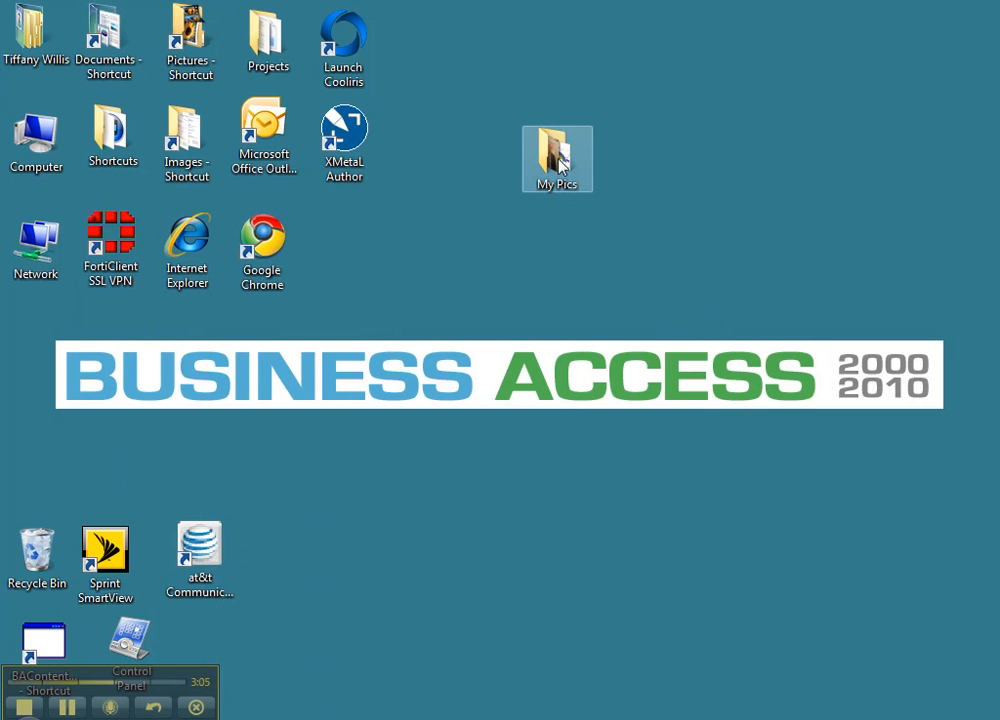
double_click(556, 152)
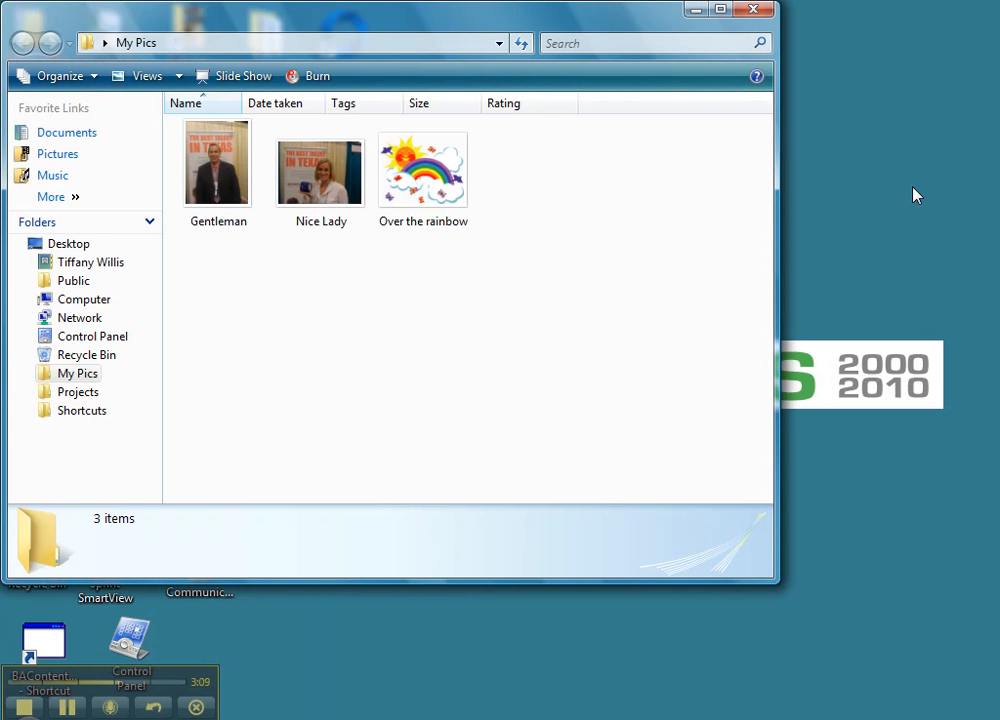
mouse_move(808, 206)
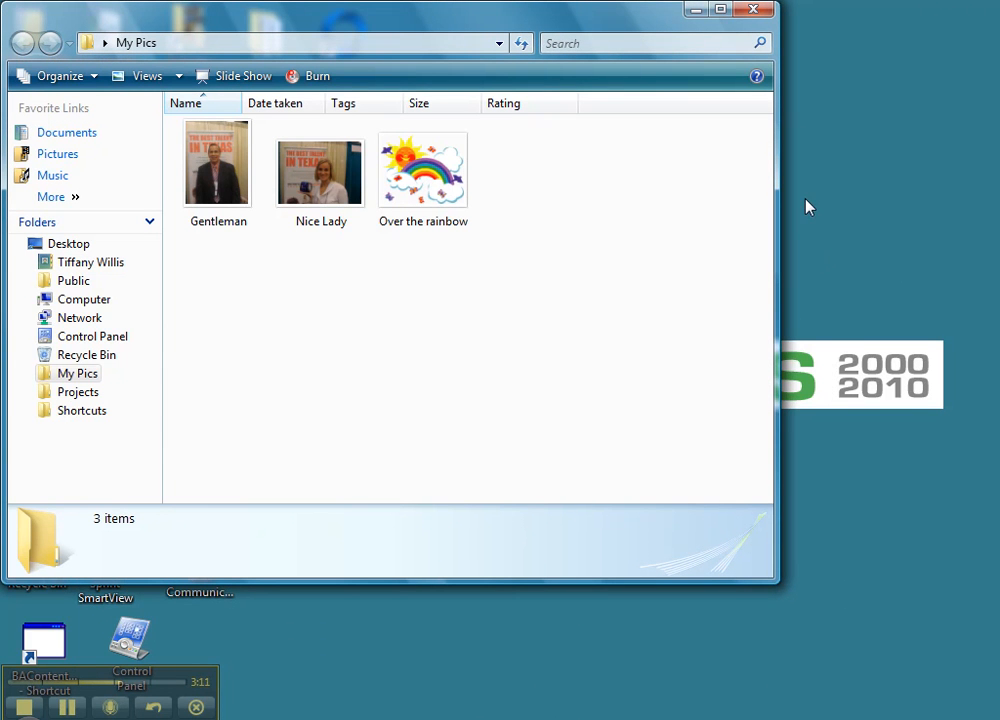